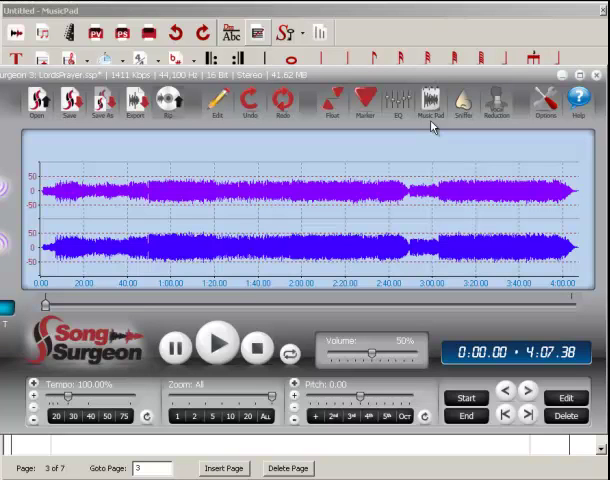
- Launch MusicPad from Song Surgeon's toolbar to view the sample songbook
{"action": "left_click", "coordinate": [430, 103]}
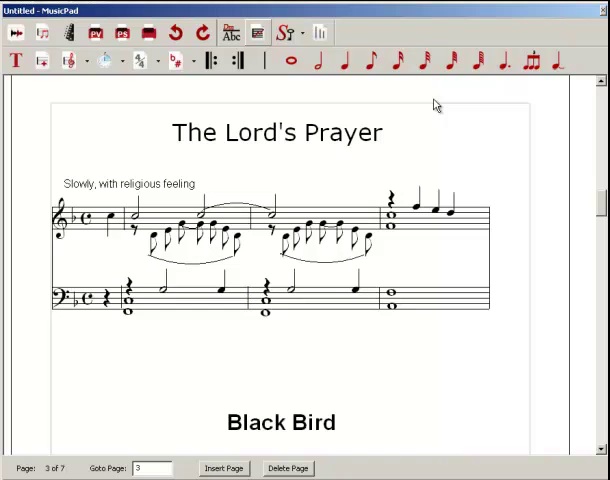
{"action": "mouse_move", "coordinate": [353, 222]}
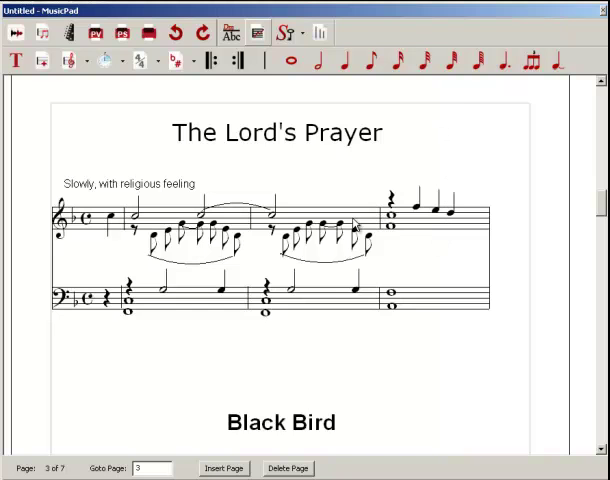
- Scroll past the Black Bird tab to page 4, Crazy on You
{"action": "scroll", "scroll_direction": "down", "scroll_amount": 3}
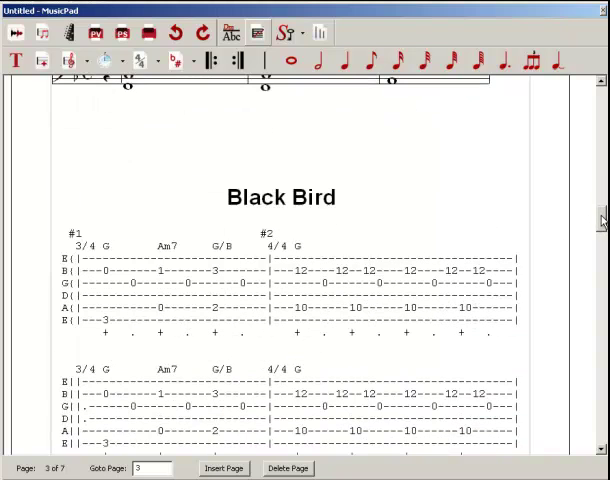
{"action": "scroll", "scroll_direction": "up", "scroll_amount": 3}
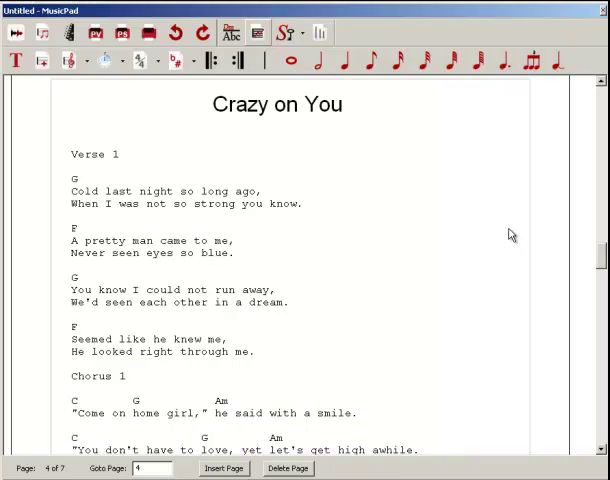
{"action": "mouse_move", "coordinate": [67, 194]}
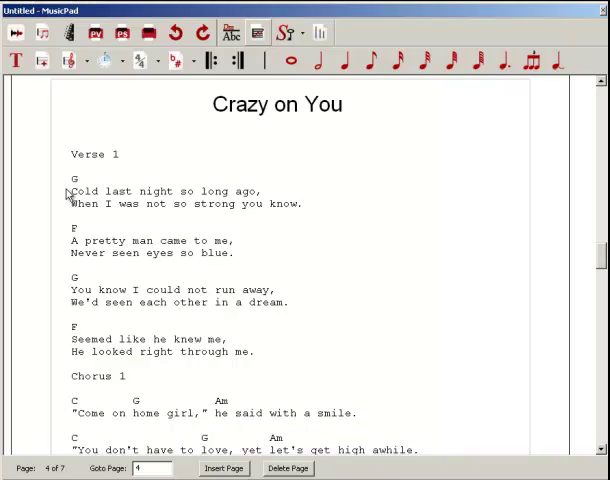
{"action": "mouse_move", "coordinate": [82, 268]}
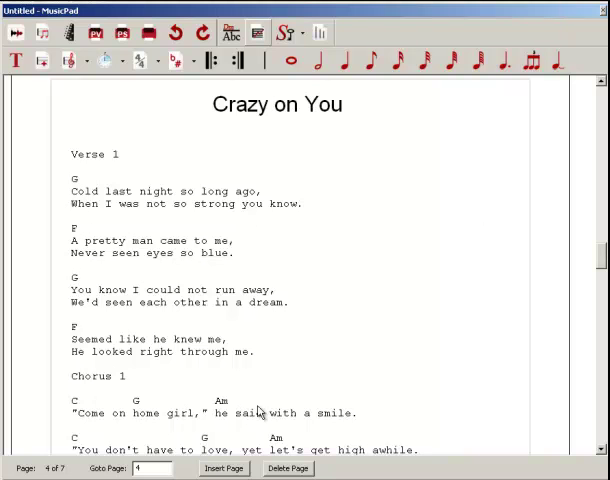
- Scroll past Sweet Child O Mine to page 6, Harmonica Tabs
{"action": "scroll", "scroll_direction": "down", "scroll_amount": 3}
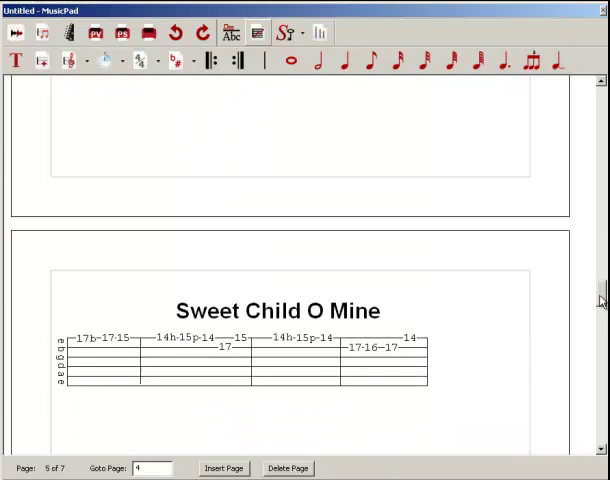
{"action": "scroll", "scroll_direction": "up", "scroll_amount": 3}
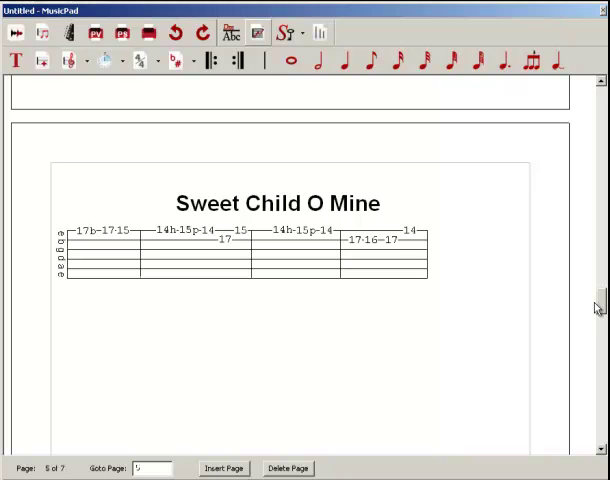
{"action": "mouse_move", "coordinate": [365, 297]}
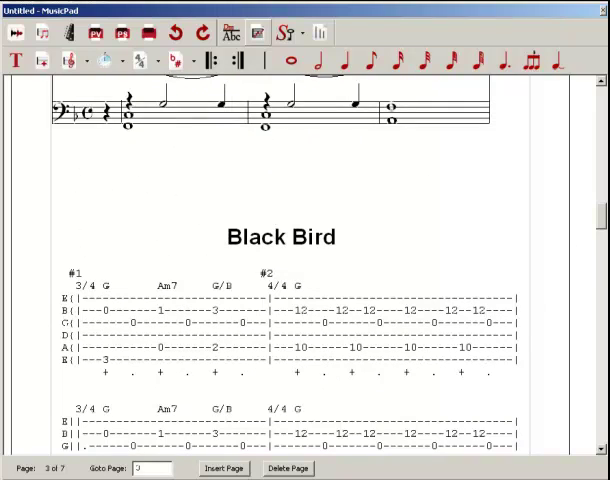
{"action": "scroll", "scroll_direction": "down", "scroll_amount": 3}
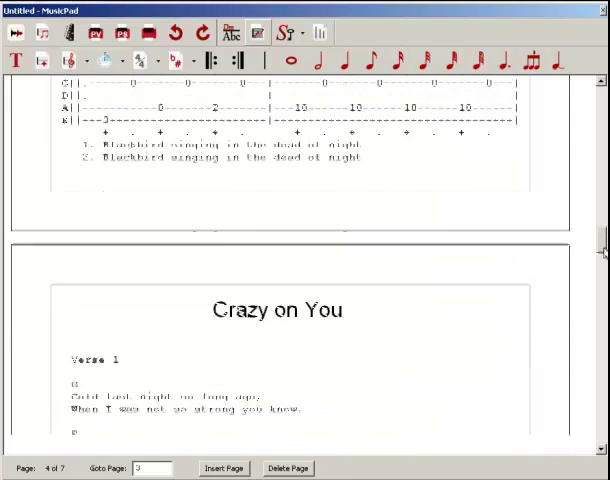
{"action": "scroll", "scroll_direction": "down", "scroll_amount": 3}
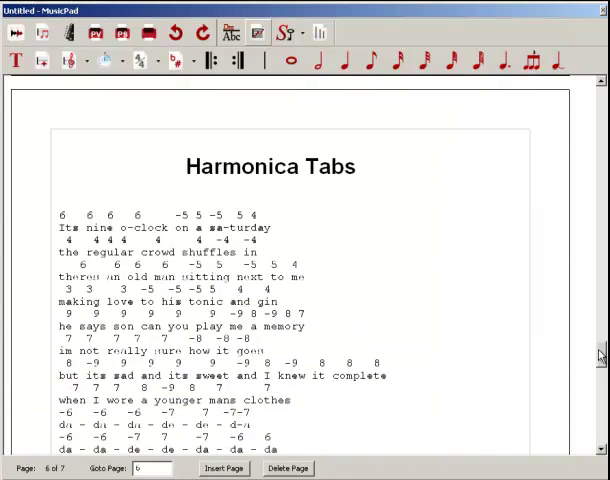
- Scroll through Trumpet Tablature to the bottom of page 7 of 7
{"action": "scroll", "scroll_direction": "down", "scroll_amount": 3}
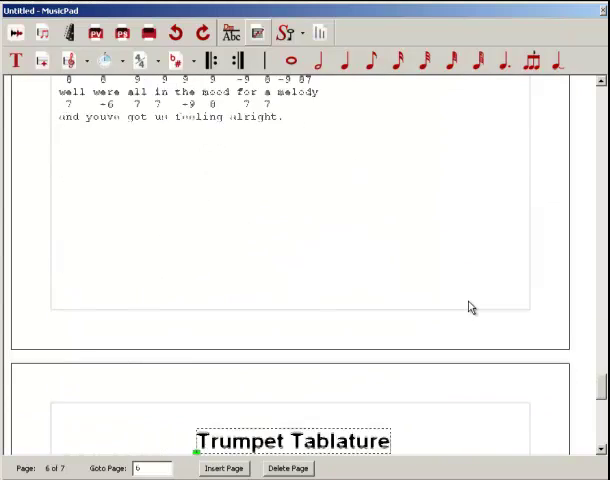
{"action": "scroll", "scroll_direction": "down", "scroll_amount": 3}
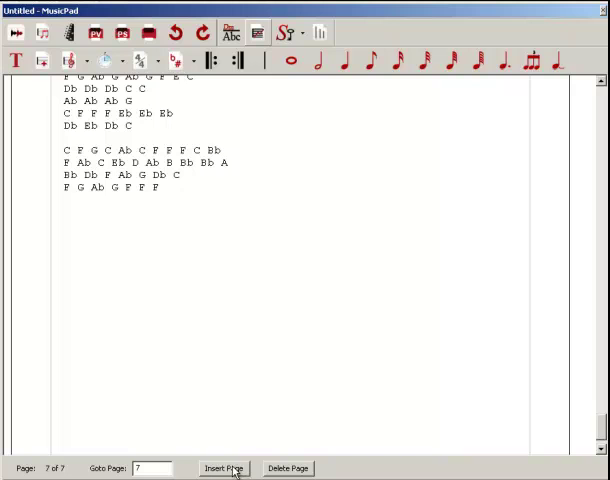
{"action": "left_click", "coordinate": [224, 468]}
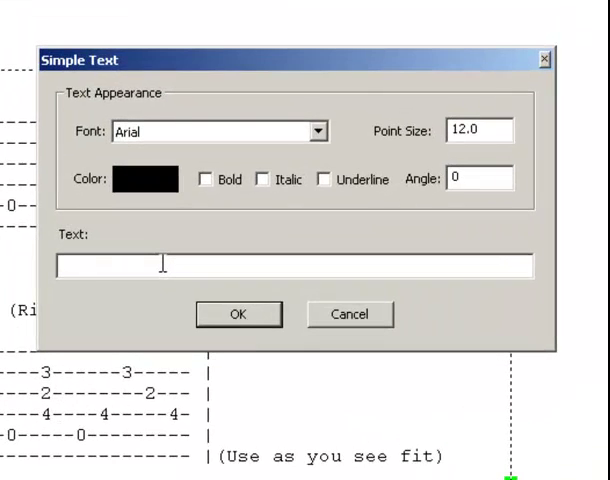
- Create a bold 'Example Title' text heading on page 8
{"action": "type", "text": "Ex"}
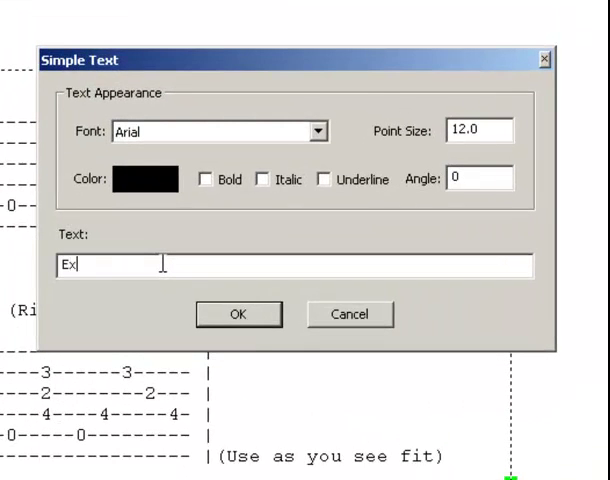
{"action": "type", "text": "ample Title"}
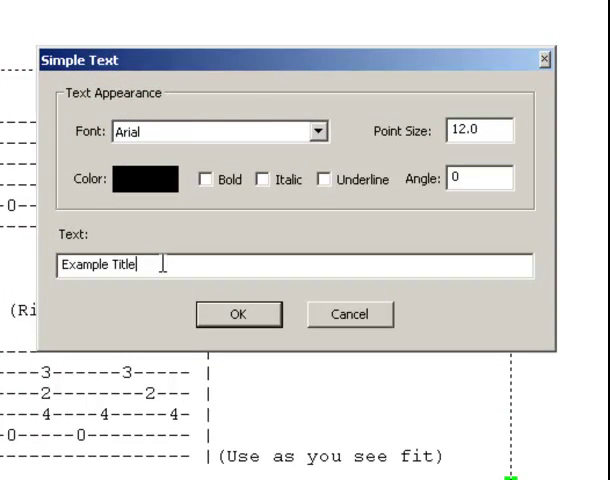
{"action": "mouse_move", "coordinate": [227, 190]}
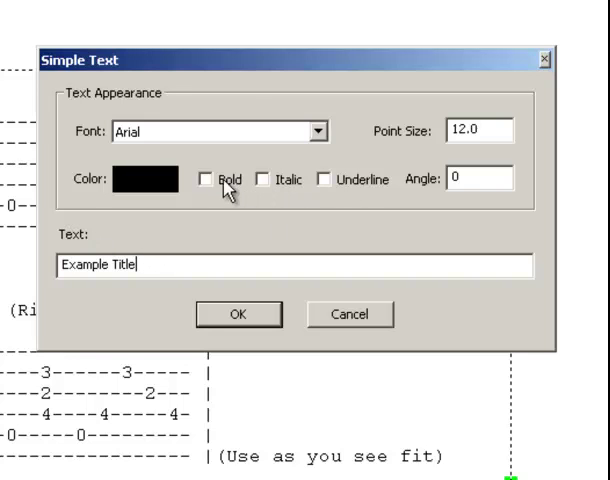
{"action": "left_click", "coordinate": [205, 180]}
{"action": "type", "text": "26"}
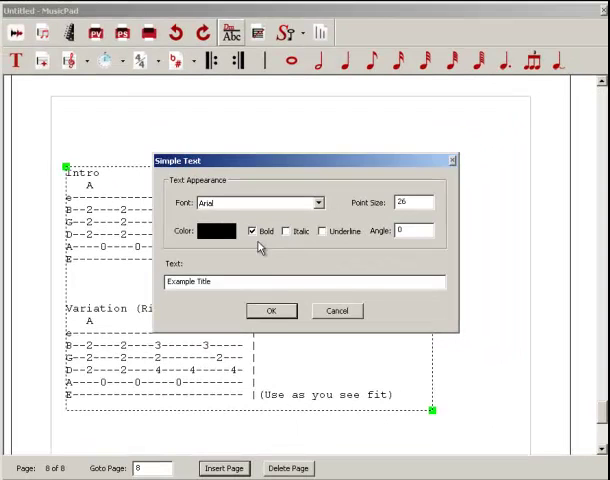
{"action": "left_click", "coordinate": [271, 310]}
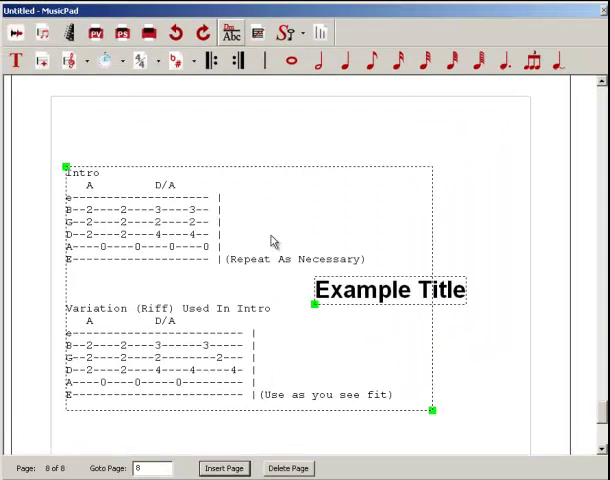
- Move the Example Title heading above the Intro tablature and deselect it
{"action": "left_click_drag", "start_coordinate": [388, 290], "coordinate": [227, 425]}
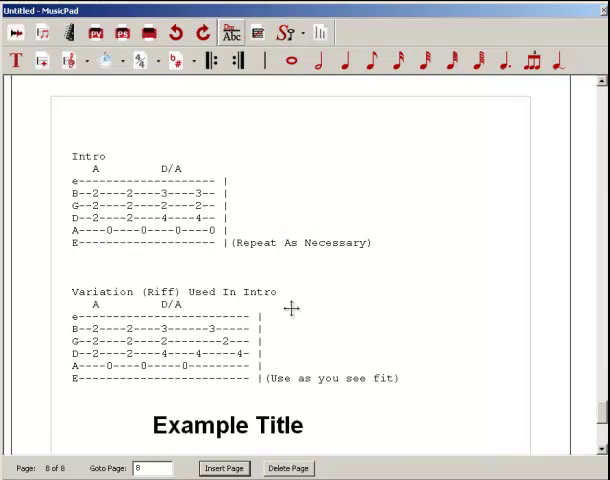
{"action": "scroll", "scroll_direction": "up", "scroll_amount": 3}
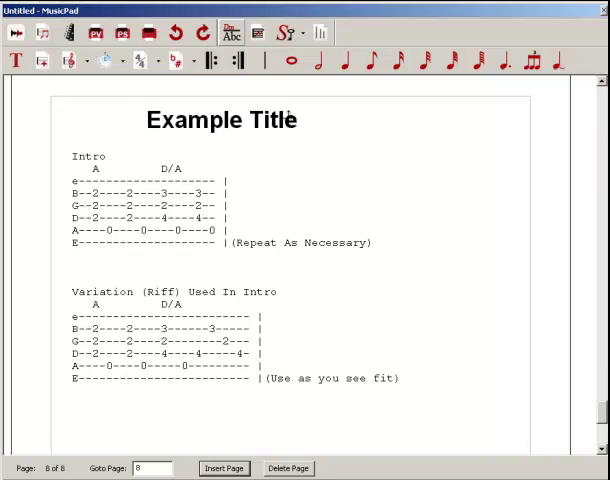
{"action": "left_click", "coordinate": [223, 120]}
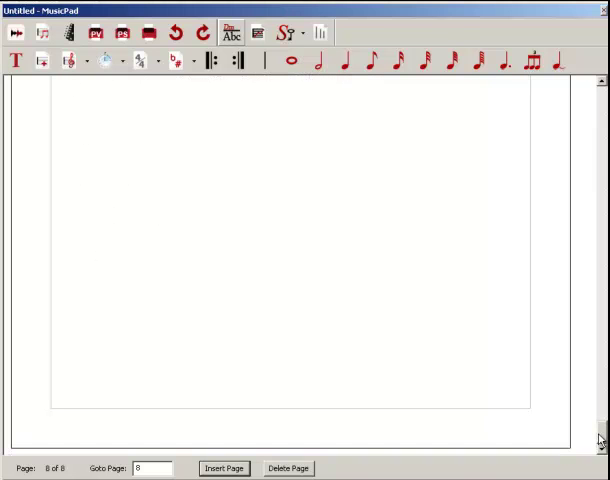
- Insert a new blank page at the end of the document
{"action": "left_click", "coordinate": [224, 468]}
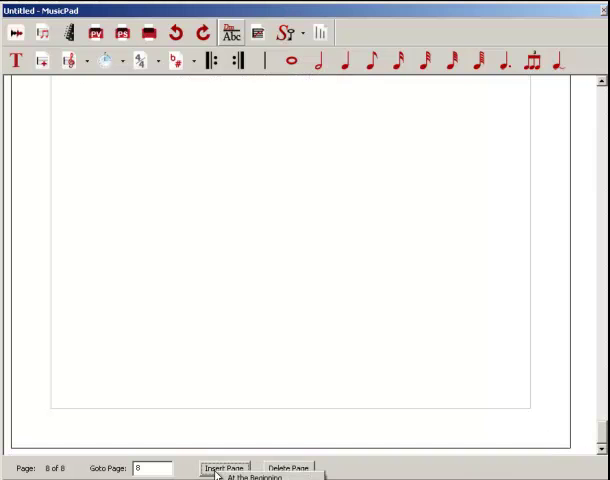
{"action": "left_click", "coordinate": [233, 476]}
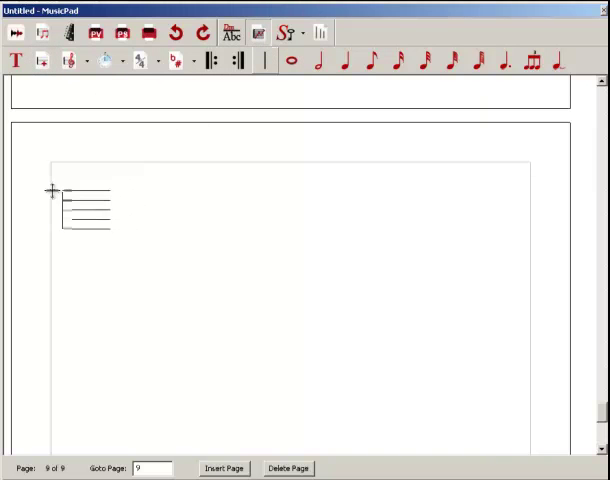
- Draw a six-line tab staff across the top of page 9
{"action": "left_click_drag", "start_coordinate": [52, 189], "coordinate": [533, 200]}
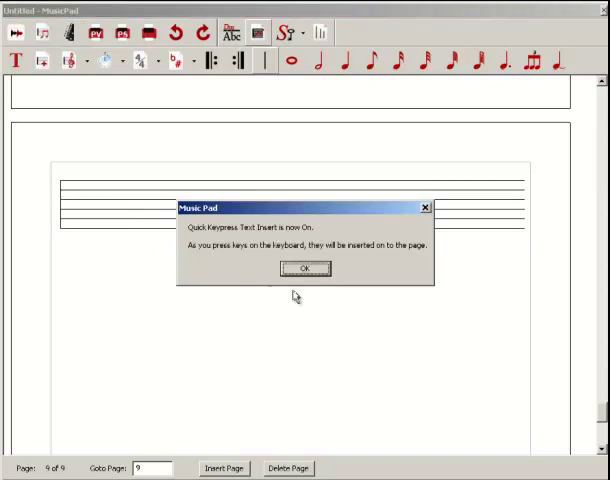
- Dismiss the quick keypress text insert notice
{"action": "left_click", "coordinate": [303, 268]}
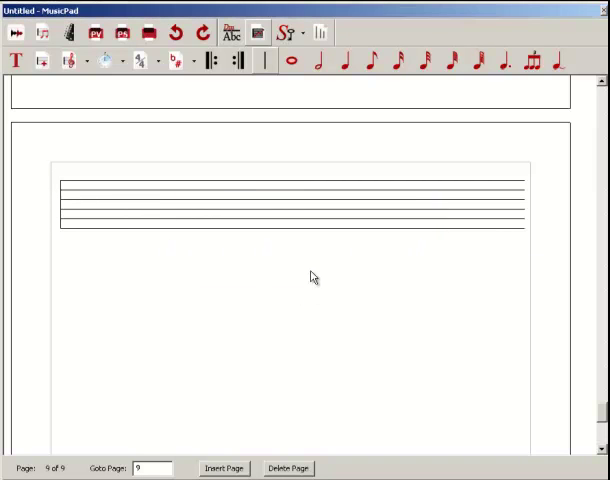
{"action": "mouse_move", "coordinate": [178, 223]}
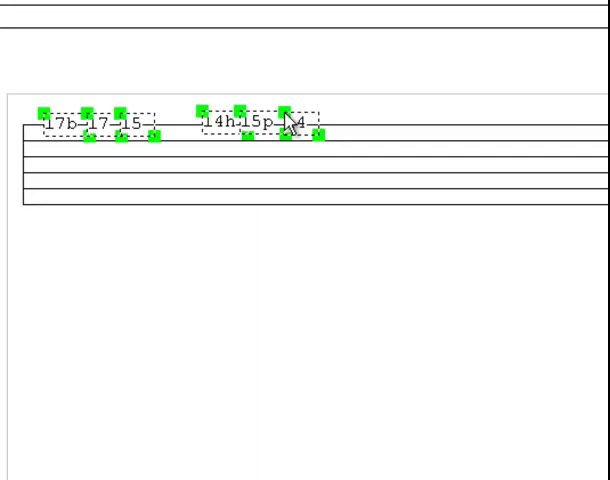
{"action": "mouse_move", "coordinate": [395, 145]}
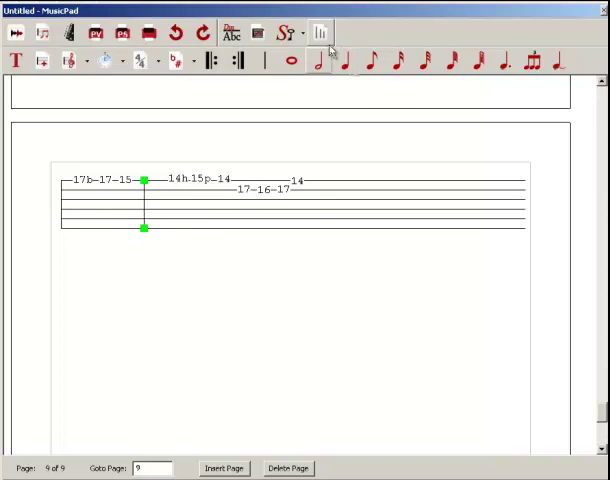
- Add a second bar line after the final 14 on the tab staff
{"action": "left_click", "coordinate": [315, 182]}
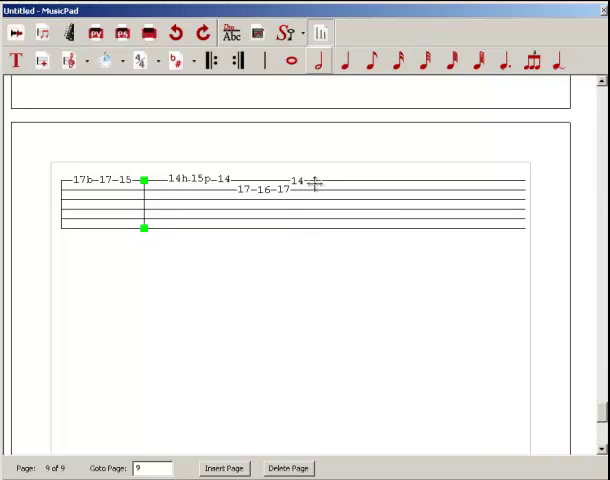
{"action": "left_click", "coordinate": [317, 183]}
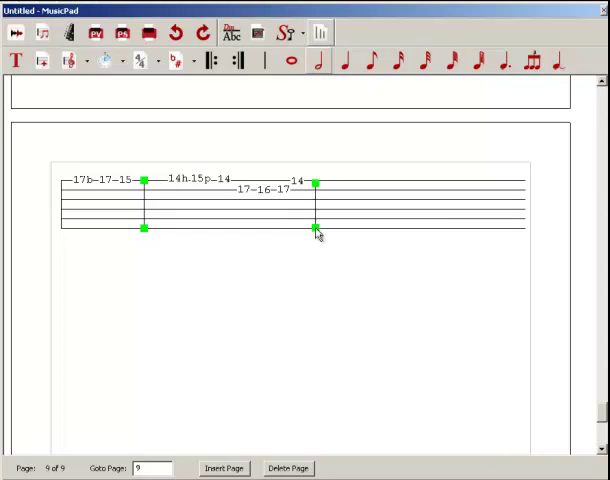
{"action": "left_click", "coordinate": [113, 288]}
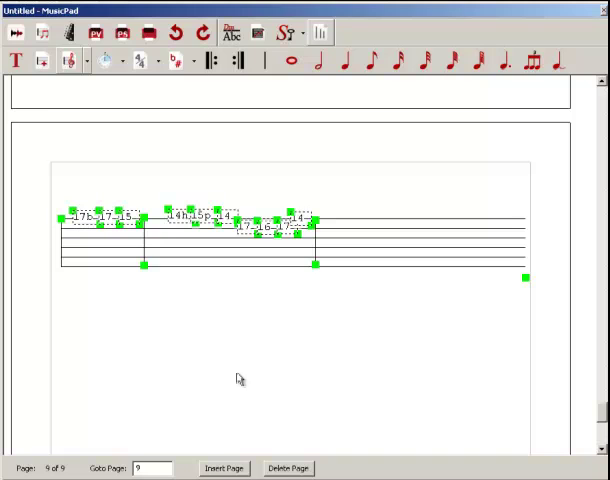
- Place a bold 'Music Pad Created Guitar Tabs' title above the page-9 staff
{"action": "left_click", "coordinate": [13, 60]}
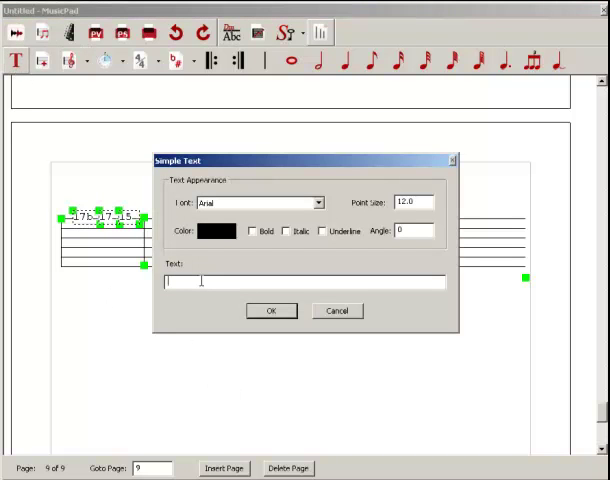
{"action": "type", "text": "M"}
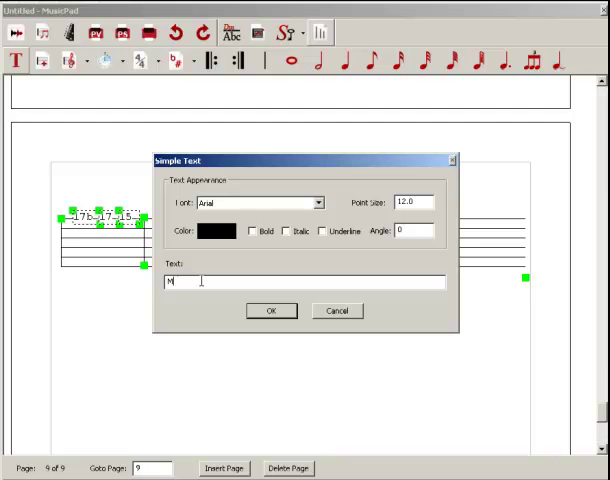
{"action": "type", "text": "usic Pad Created Guitar Tabs"}
{"action": "left_click", "coordinate": [413, 202]}
{"action": "type", "text": "2"}
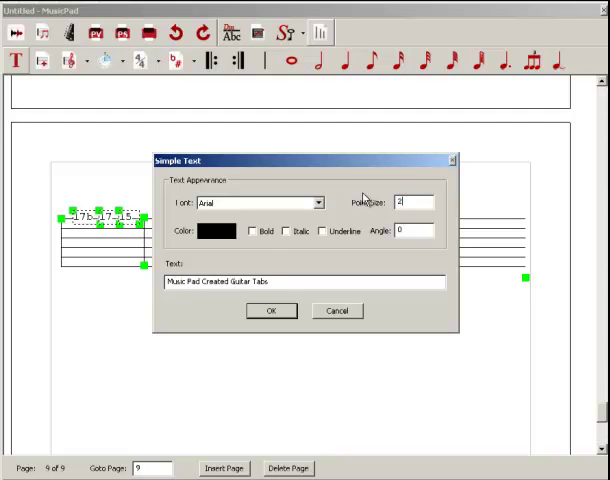
{"action": "left_click", "coordinate": [251, 232]}
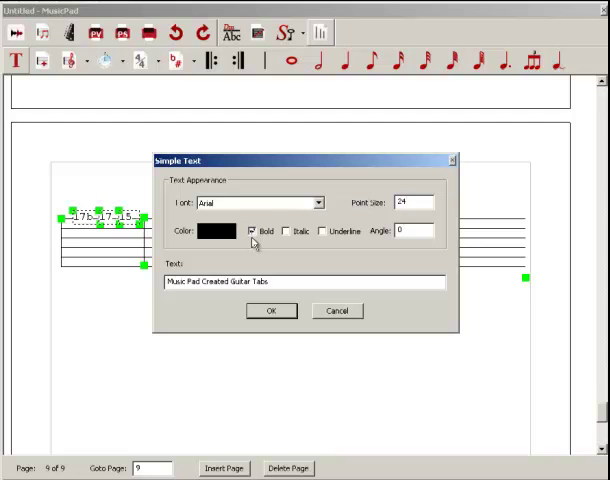
{"action": "left_click", "coordinate": [270, 311]}
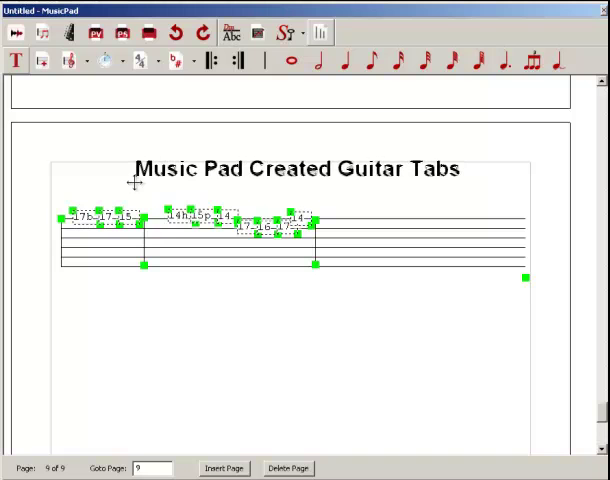
{"action": "left_click", "coordinate": [157, 361]}
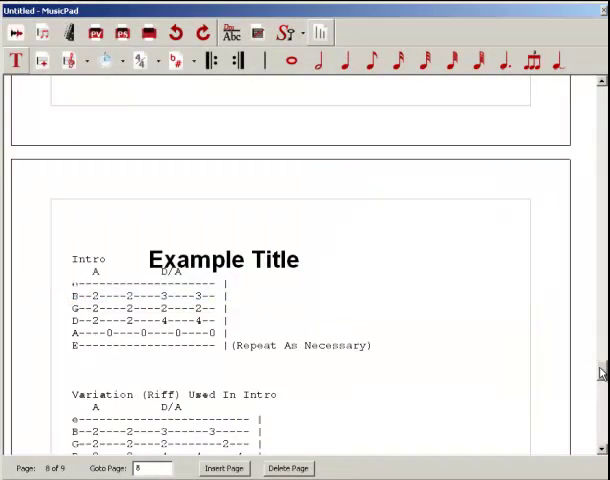
{"action": "scroll", "scroll_direction": "down", "scroll_amount": 3}
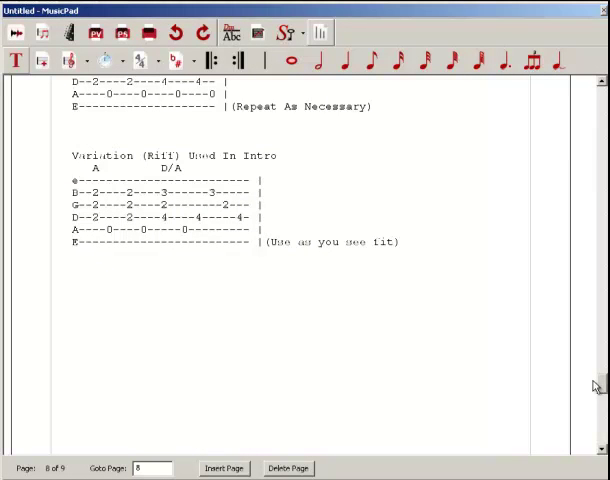